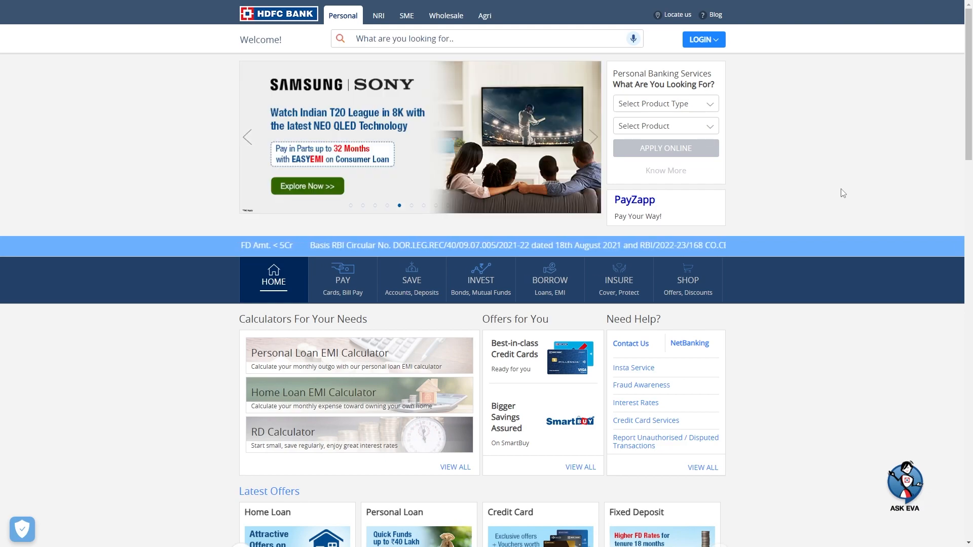
Navigate to the Forex Cards page from the footer link.
scroll("down", 3)
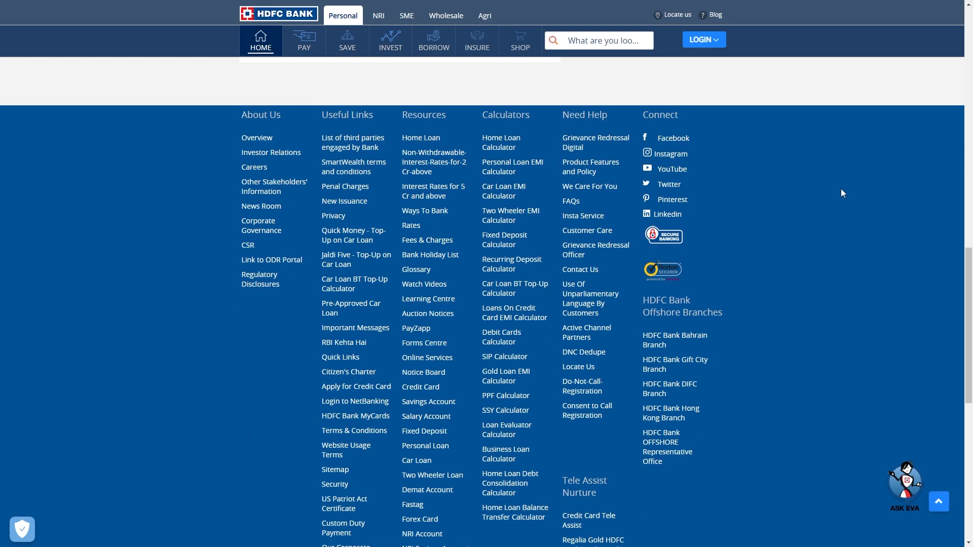
mouse_move(821, 305)
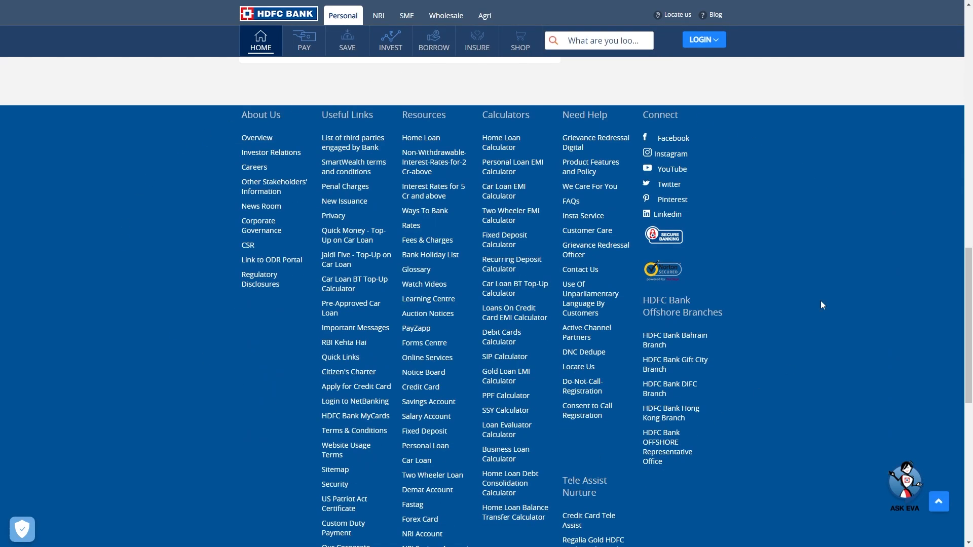
mouse_move(415, 96)
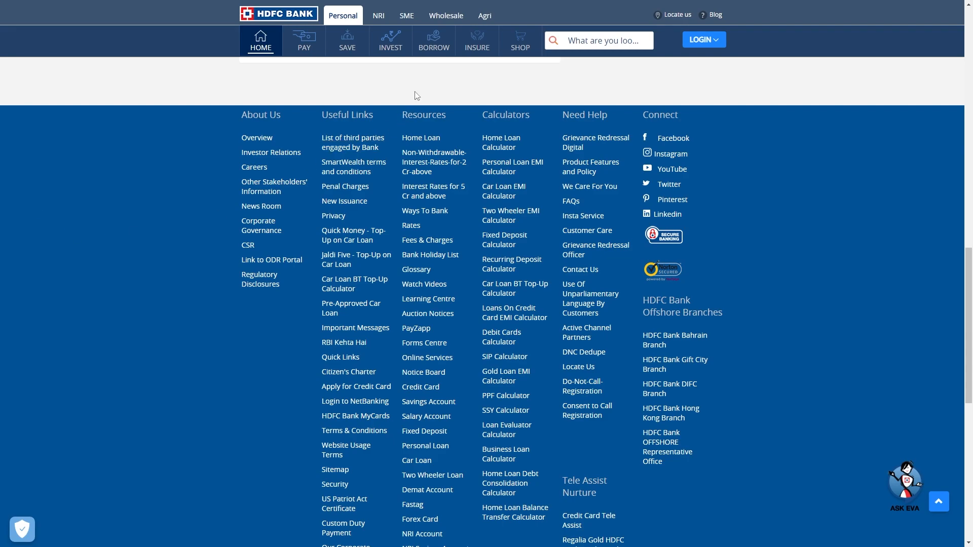
mouse_move(290, 116)
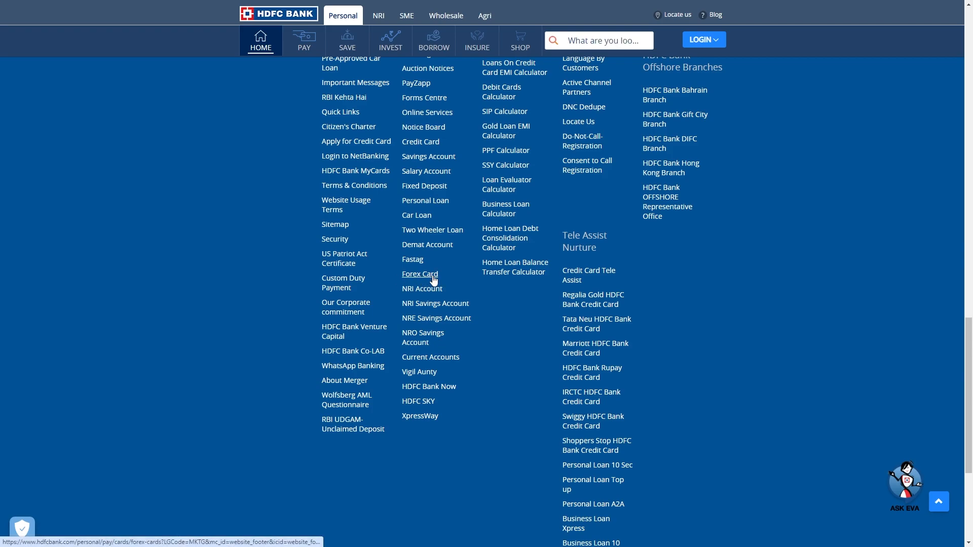
left_click(419, 274)
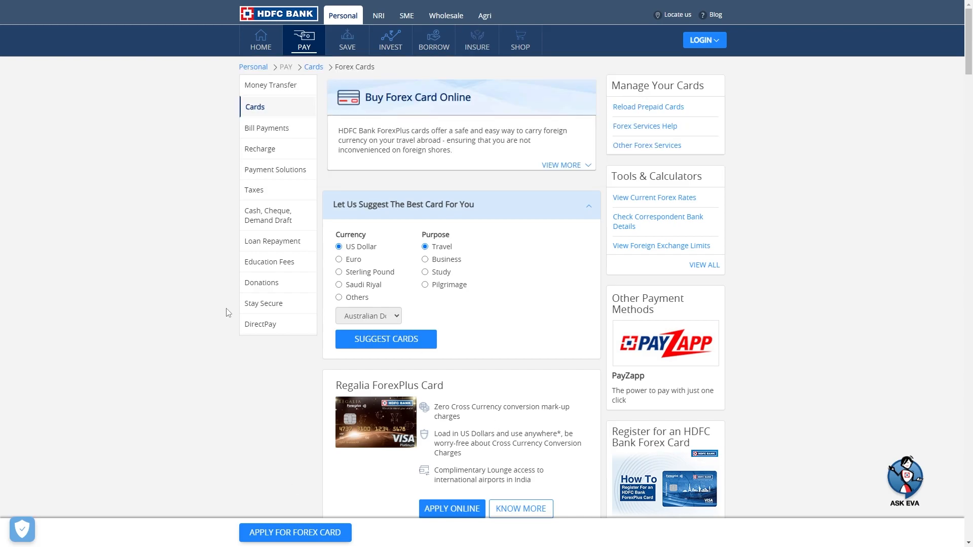
mouse_move(414, 138)
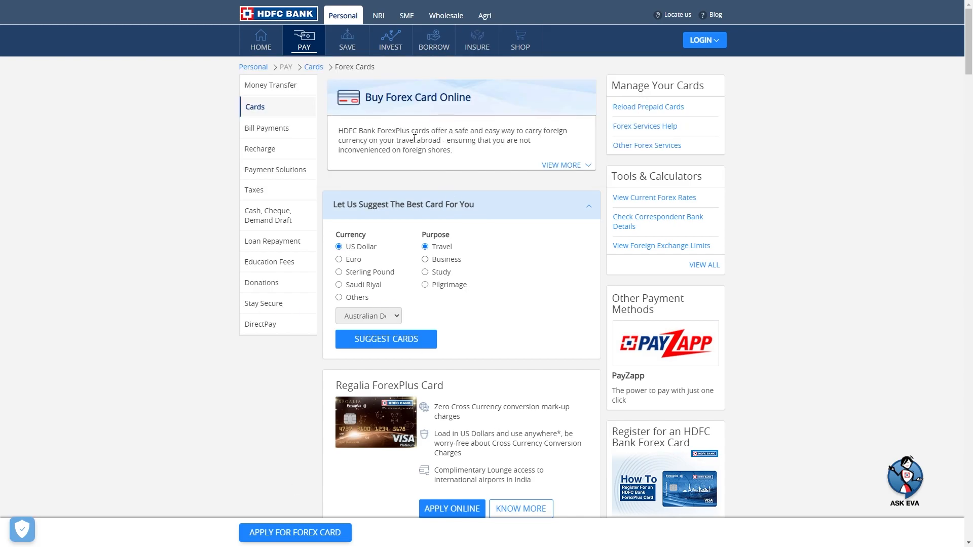
Choose Prepaid Forex Card from the LOGIN menu to reach the prepaid card portal.
left_click(551, 39)
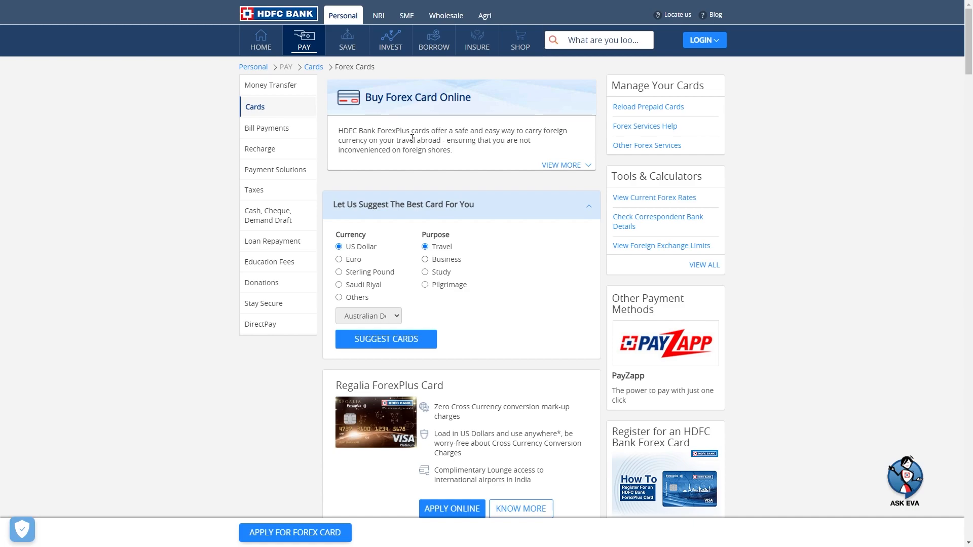
mouse_move(364, 192)
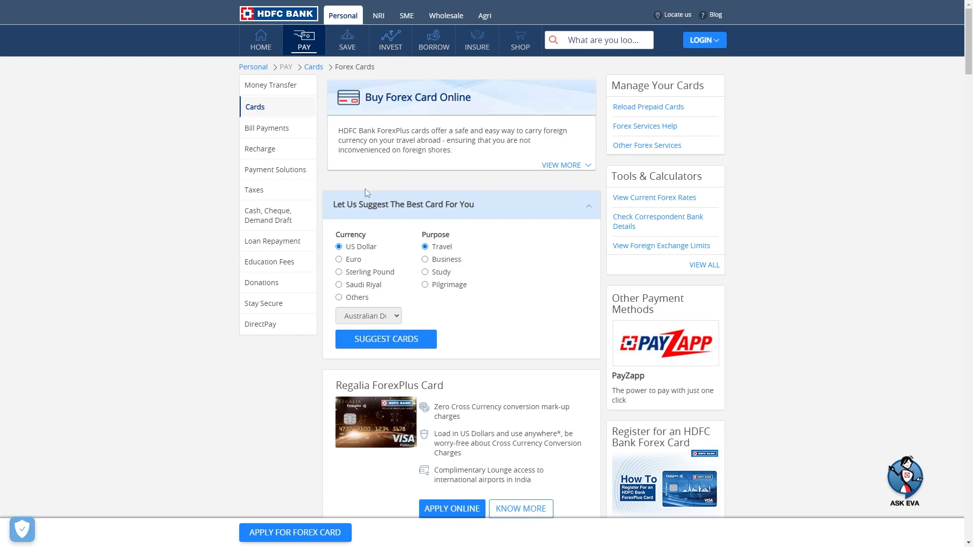
left_click(703, 40)
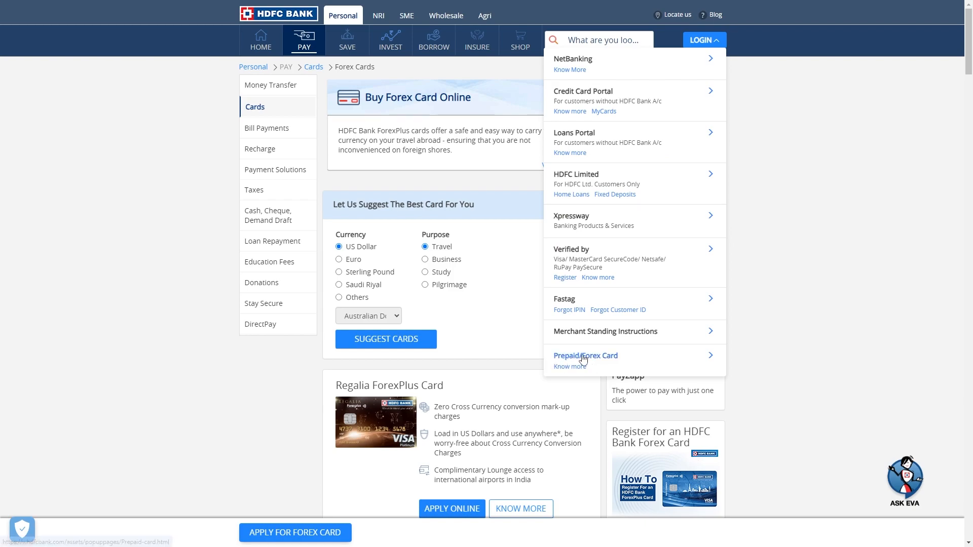
left_click(585, 356)
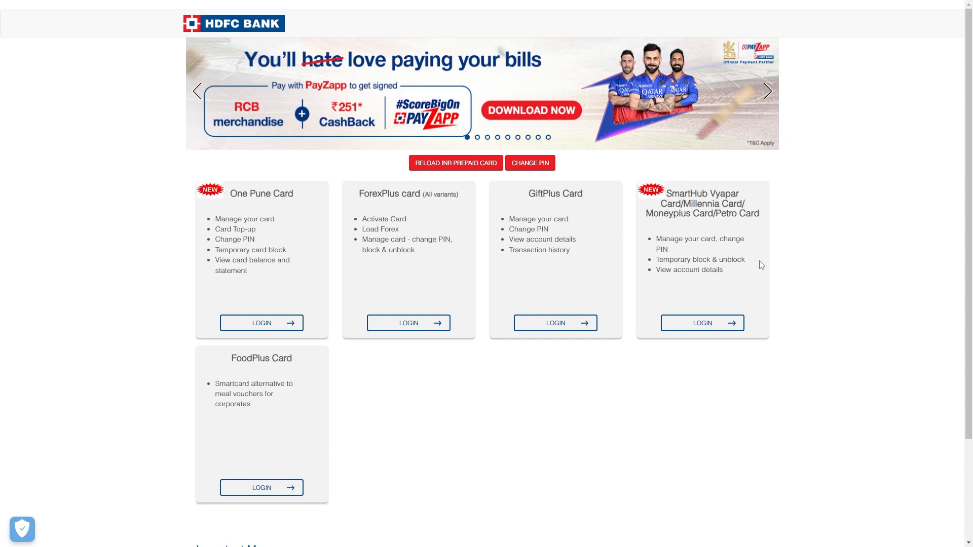
mouse_move(869, 122)
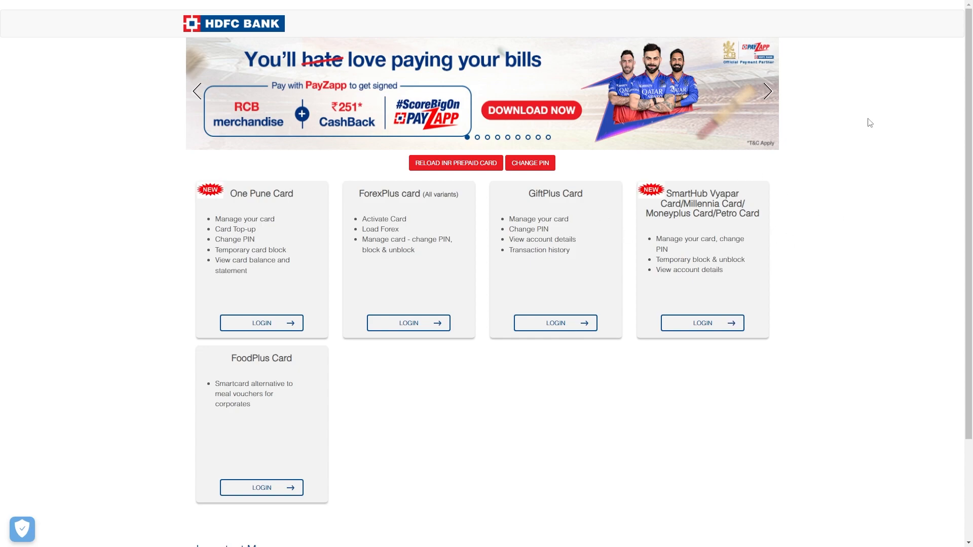